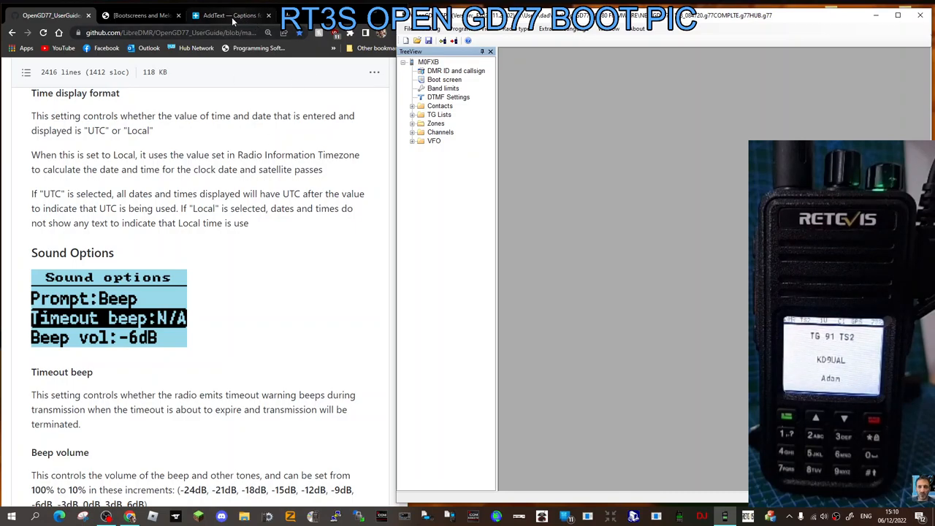
Switch to the Bootscreens and Melodies forum thread describing 128x64 1-bit PNG boot images
left_click(139, 15)
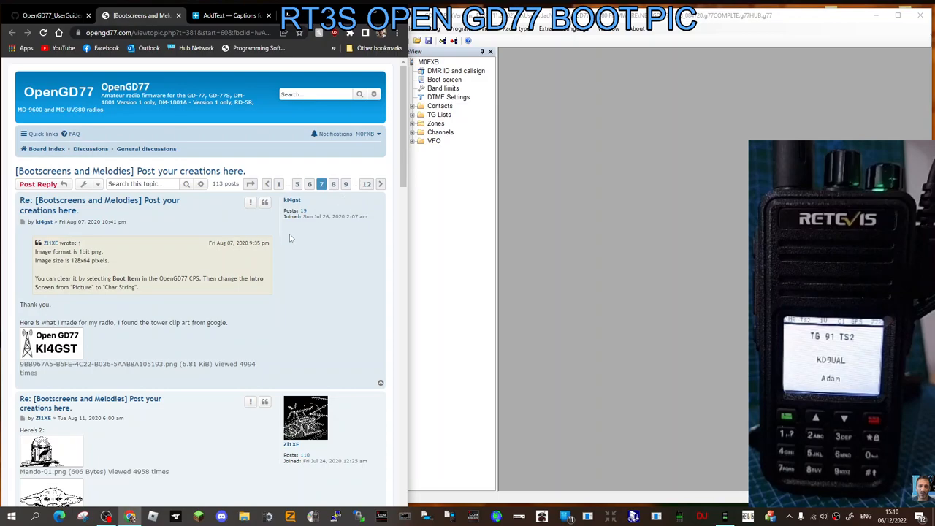
mouse_move(339, 242)
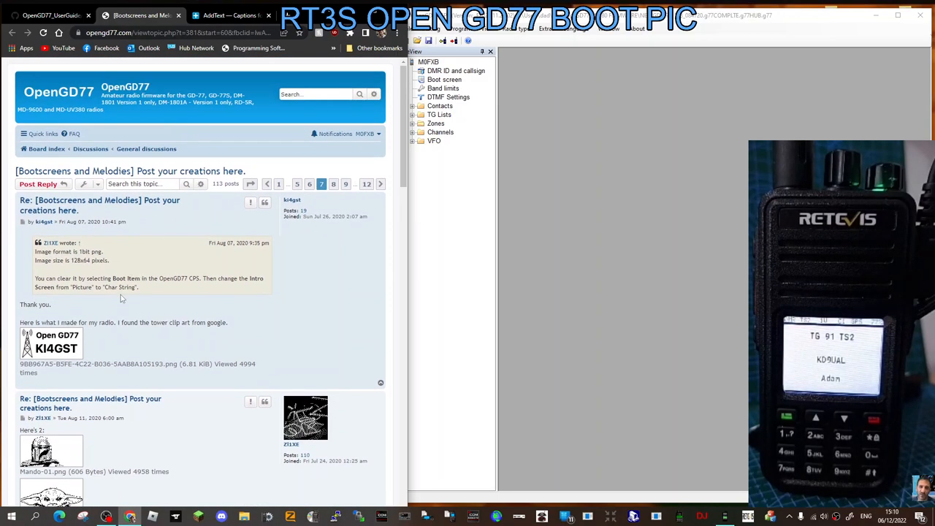
mouse_move(88, 268)
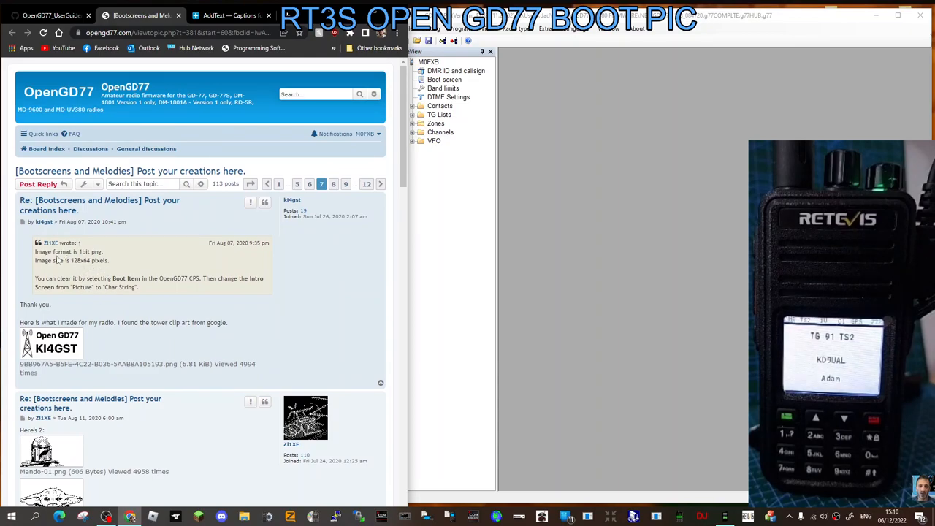
mouse_move(124, 258)
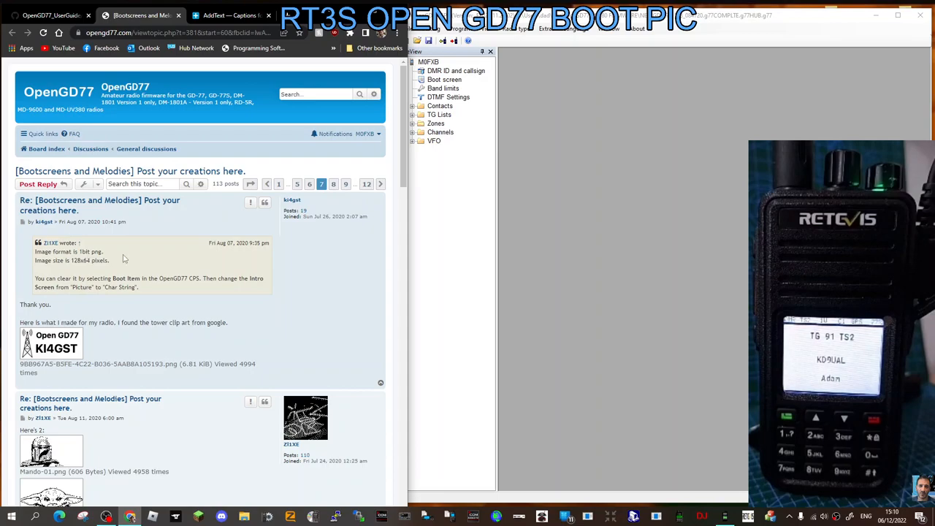
mouse_move(109, 260)
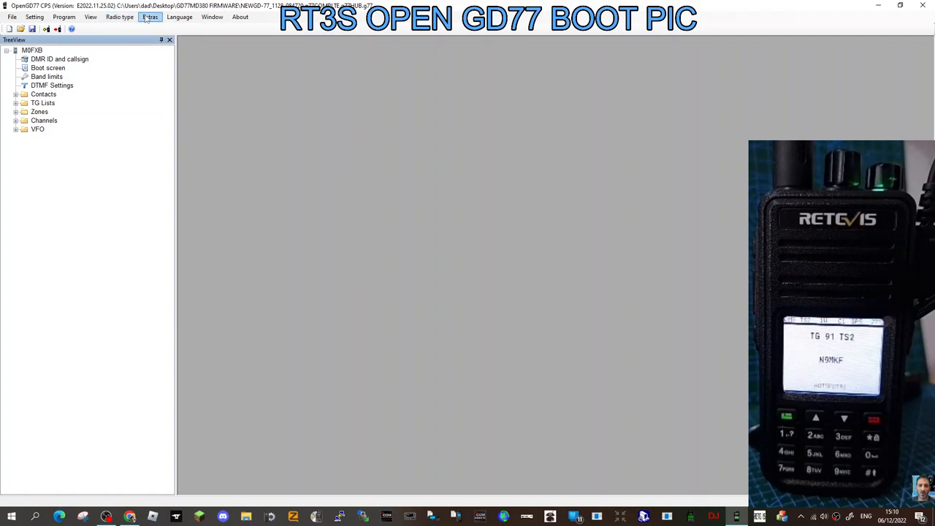
Open Extras > OpenGD77 support to preview the current M0FXB boot image
left_click(150, 17)
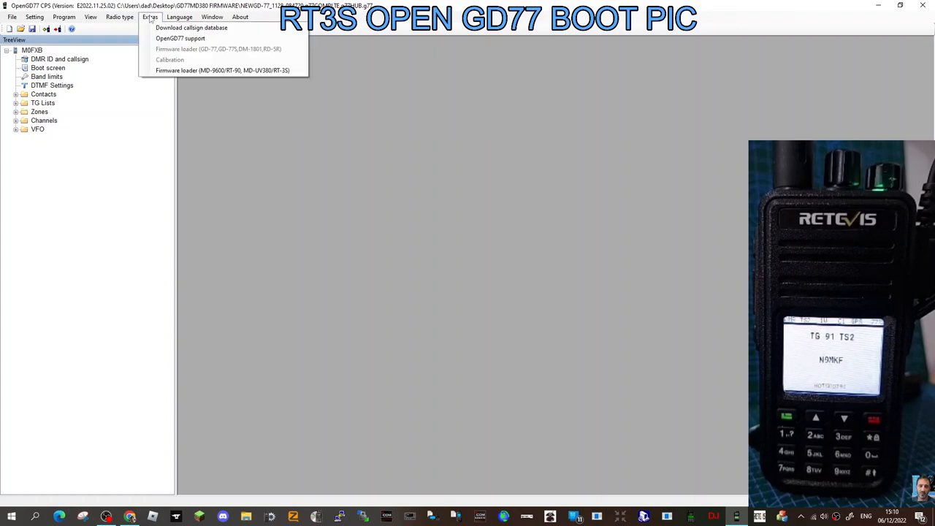
mouse_move(181, 38)
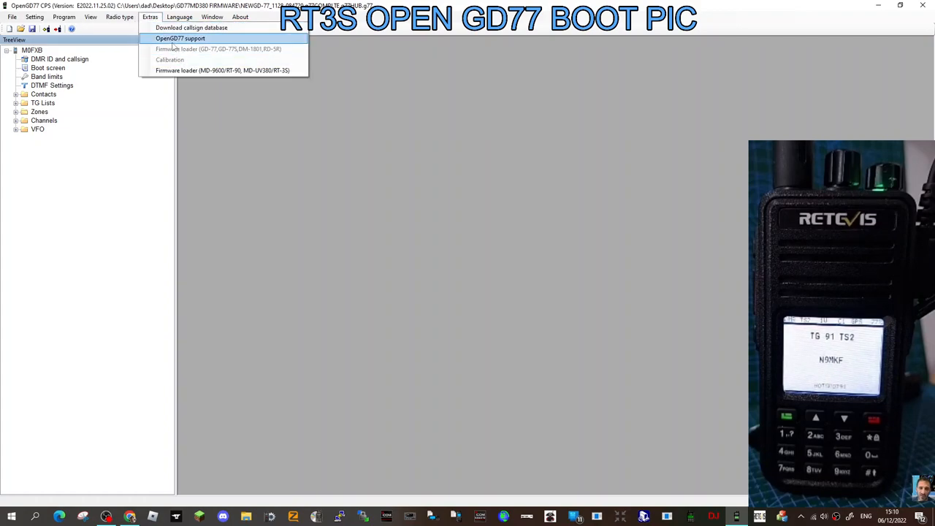
left_click(180, 38)
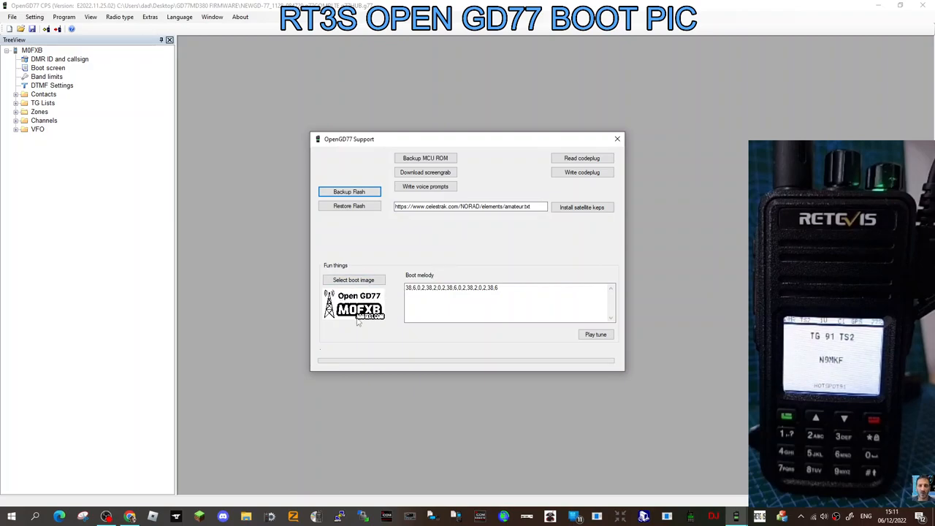
Load the M6LSJ PNG from Downloads as the new boot image
left_click(353, 280)
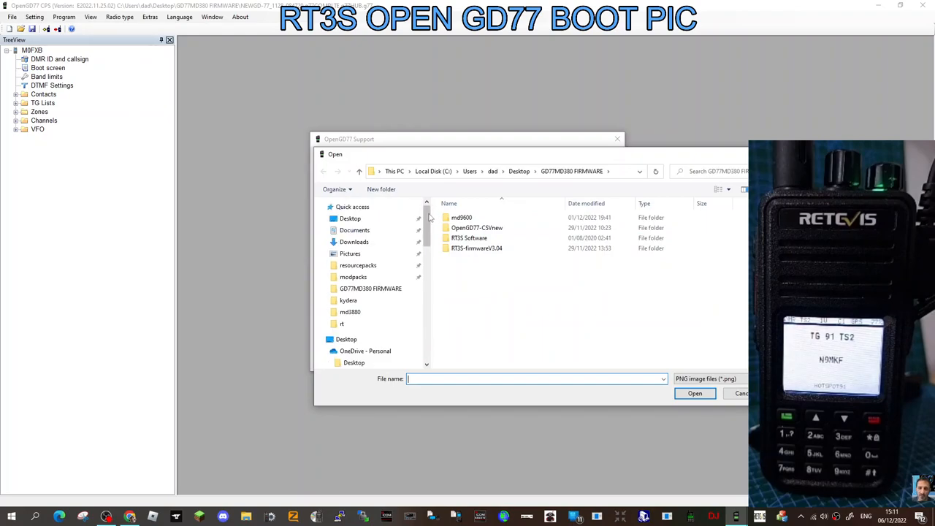
left_click(355, 242)
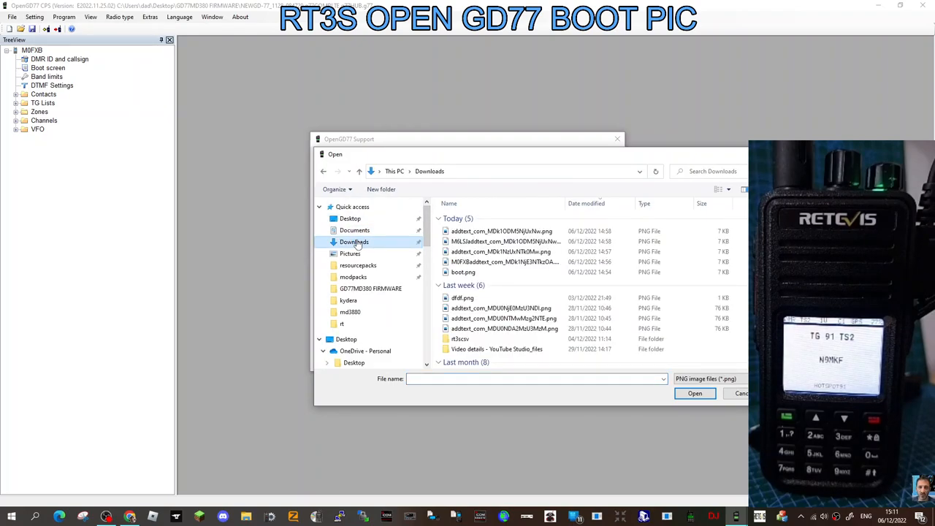
left_click(464, 272)
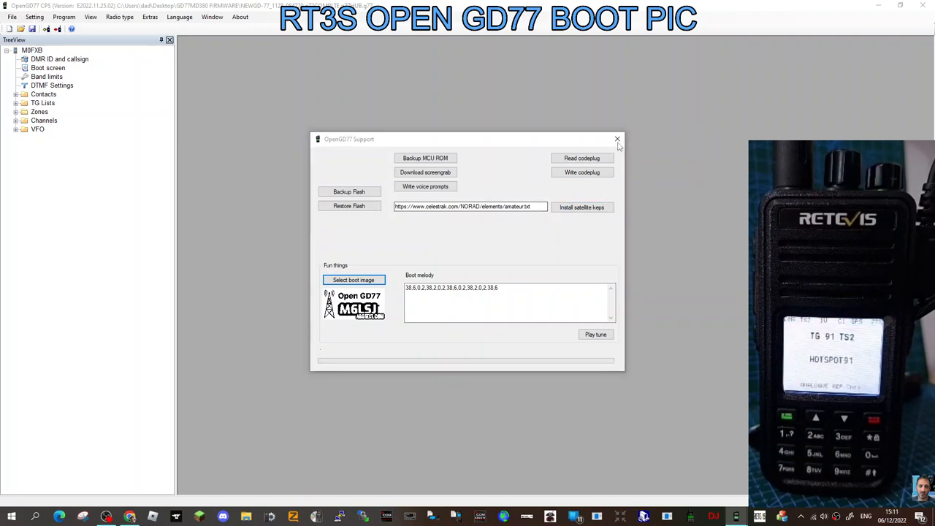
Close the support window and confirm the Boot screen display mode is Picture
left_click(617, 139)
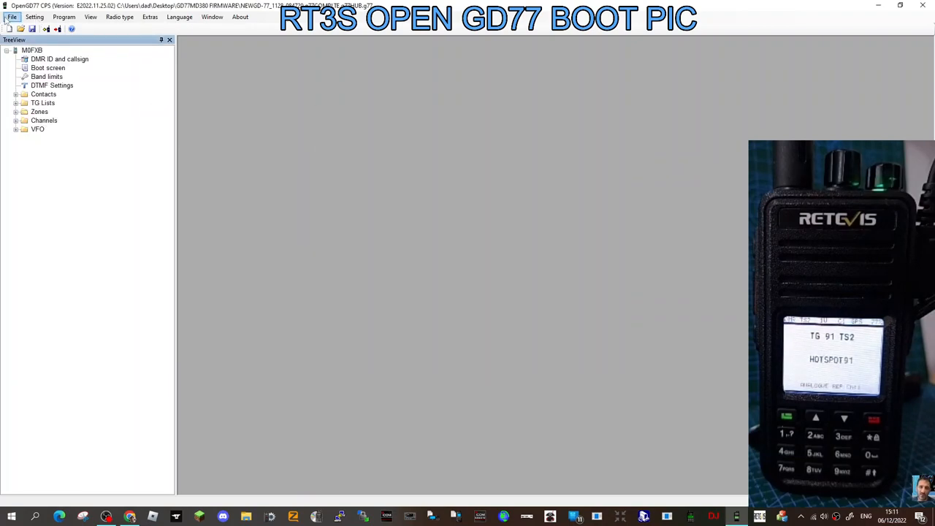
left_click(34, 17)
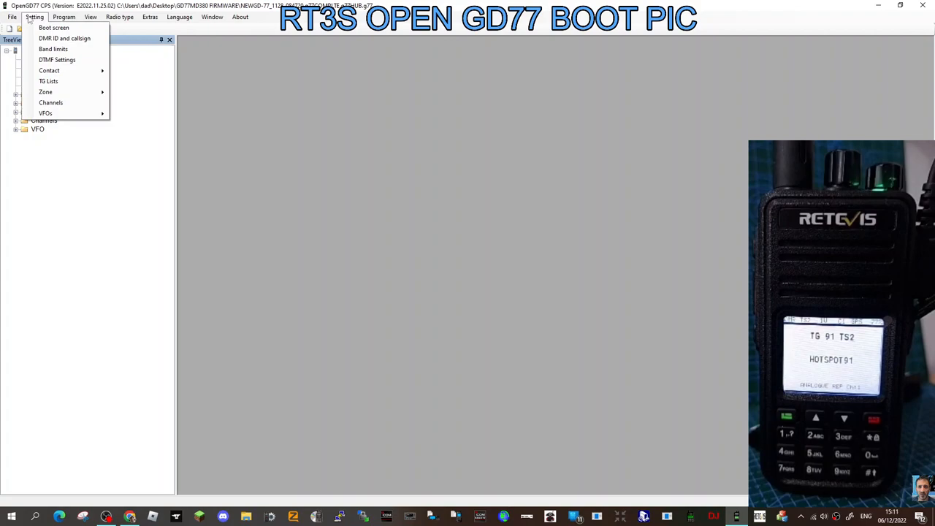
left_click(53, 27)
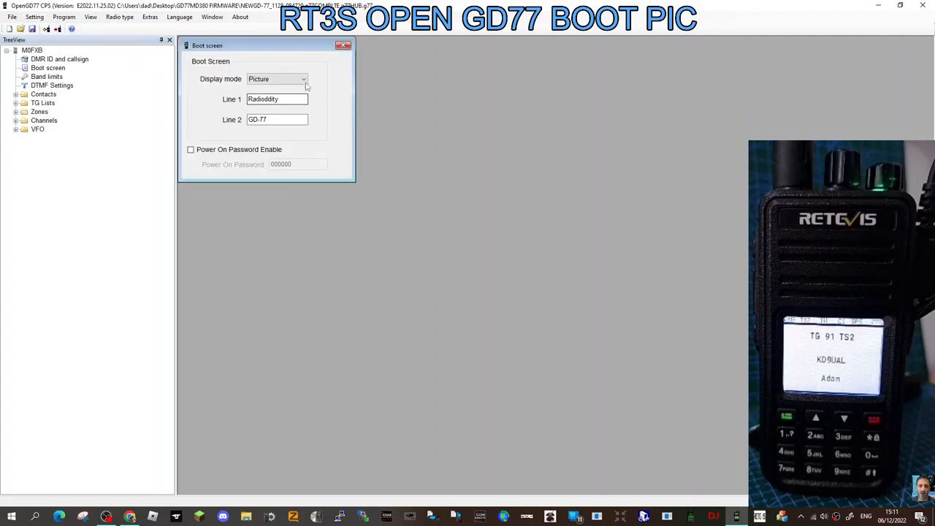
left_click(276, 78)
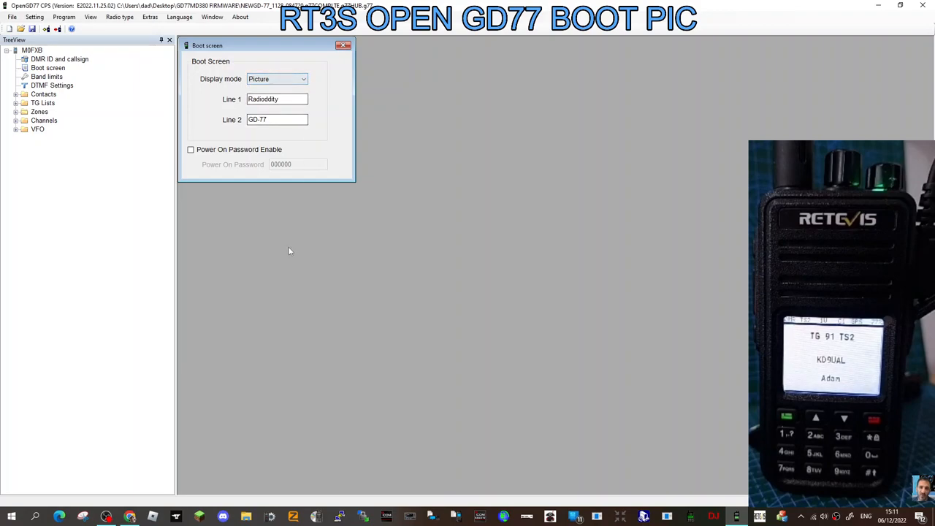
left_click(63, 16)
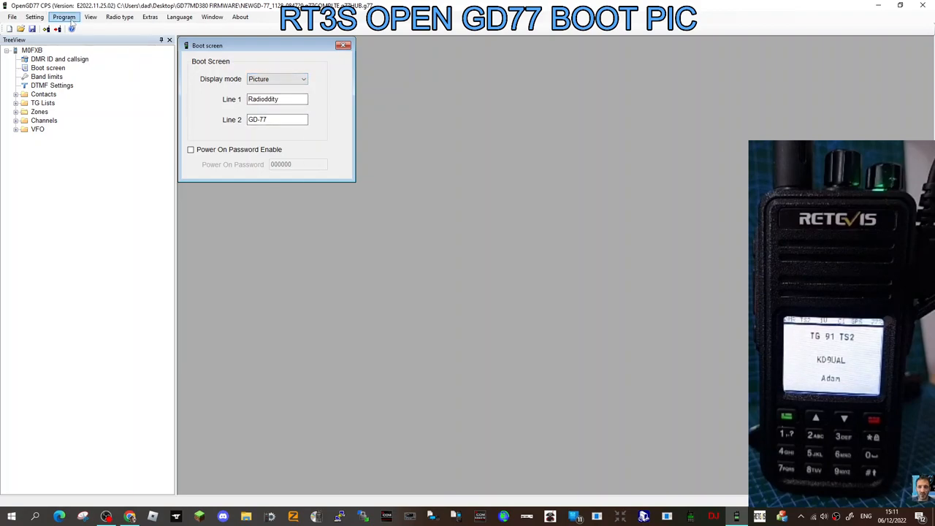
Reopen OpenGD77 support and write the codeplug with the M6LSJ boot image to the radio
left_click(150, 17)
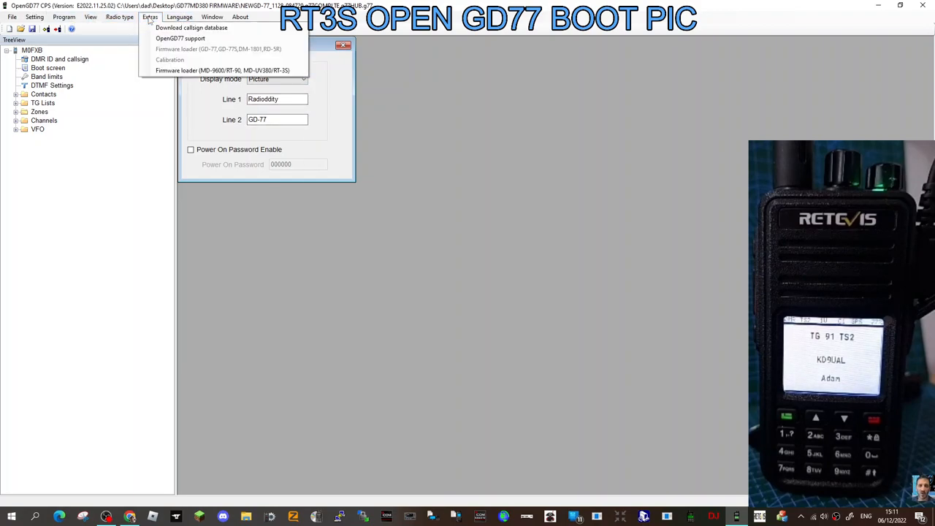
left_click(181, 38)
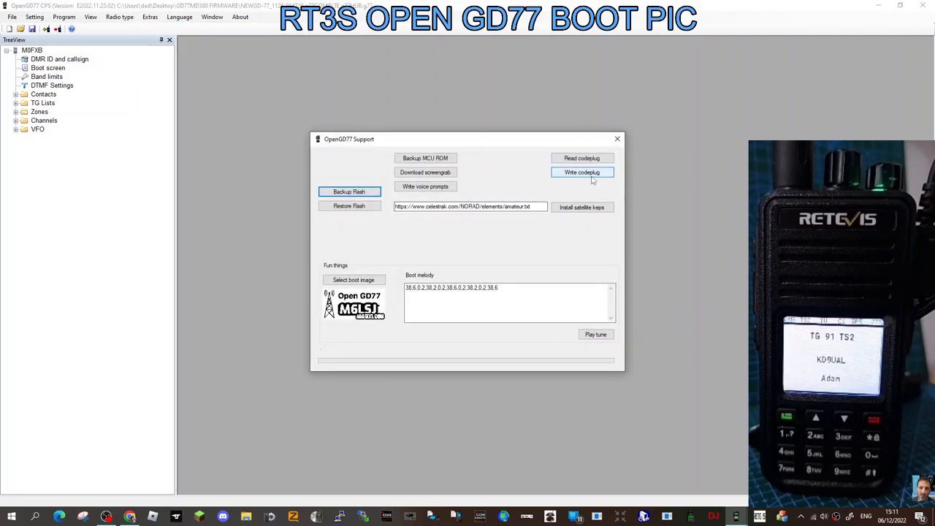
left_click(582, 171)
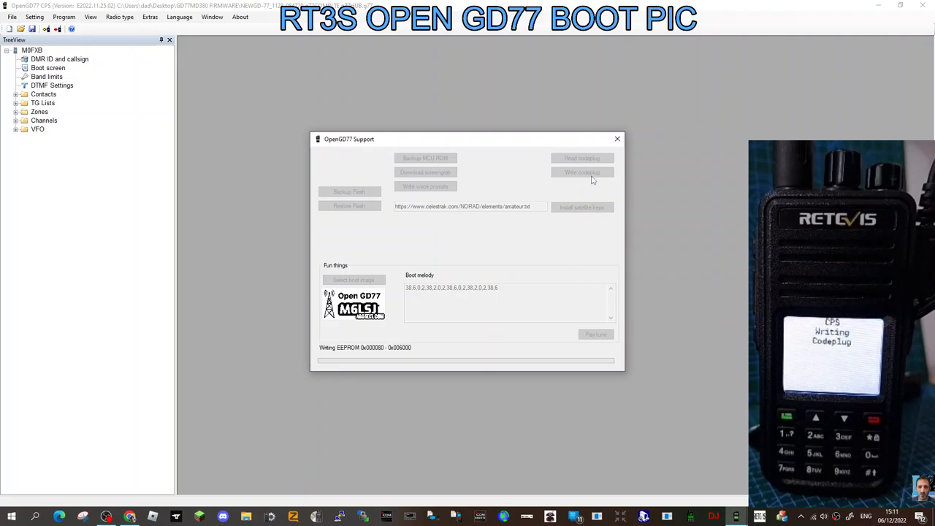